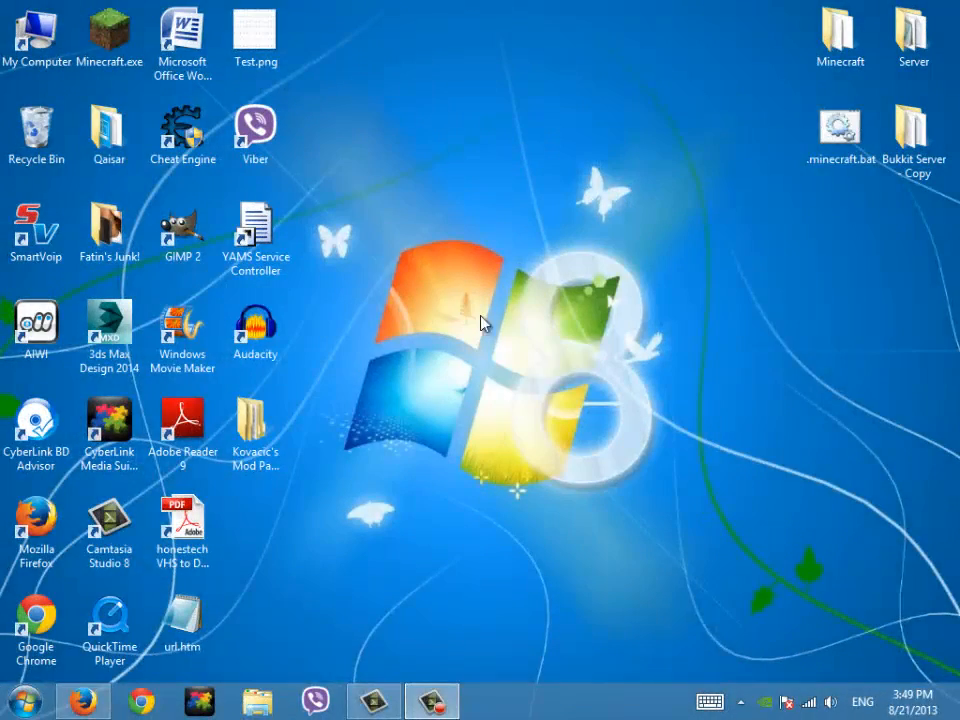
{"action": "mouse_move", "coordinate": [688, 167]}
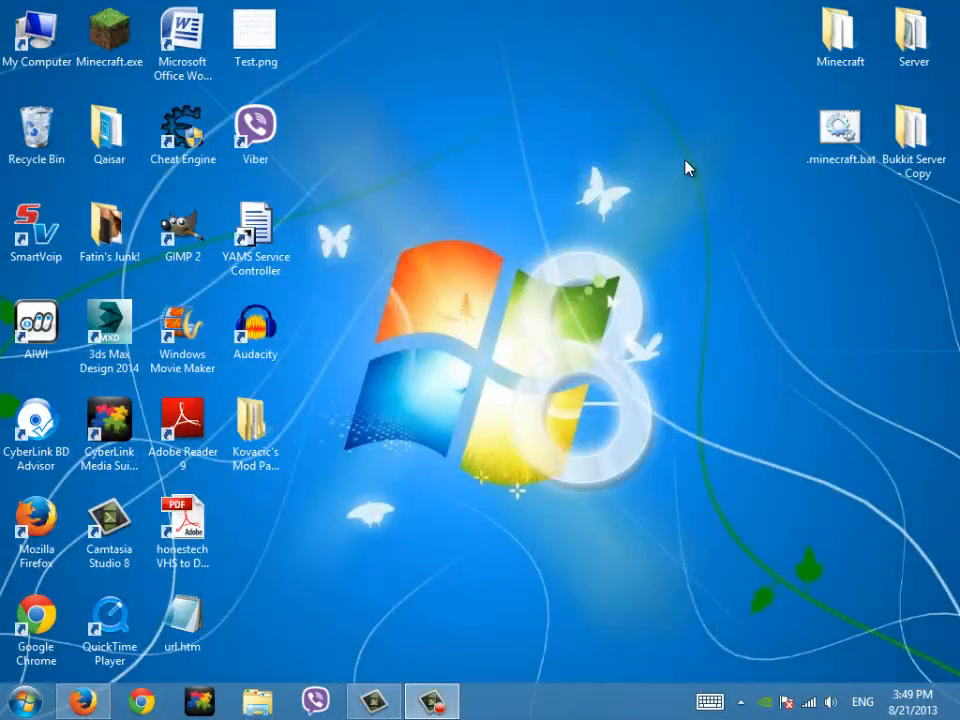
{"action": "mouse_move", "coordinate": [694, 163]}
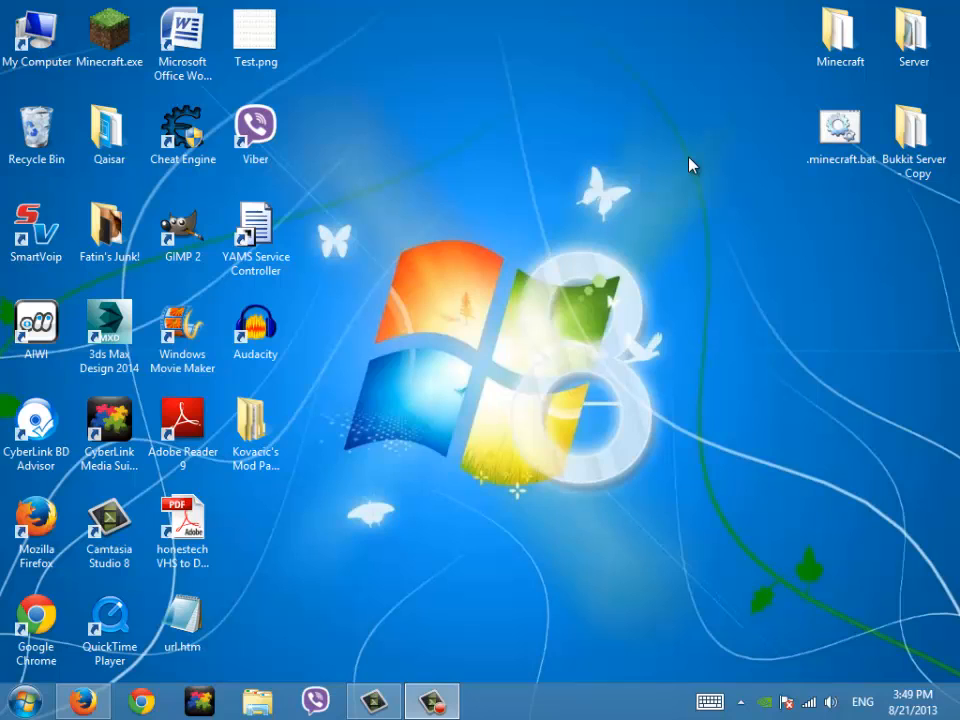
{"action": "mouse_move", "coordinate": [470, 378]}
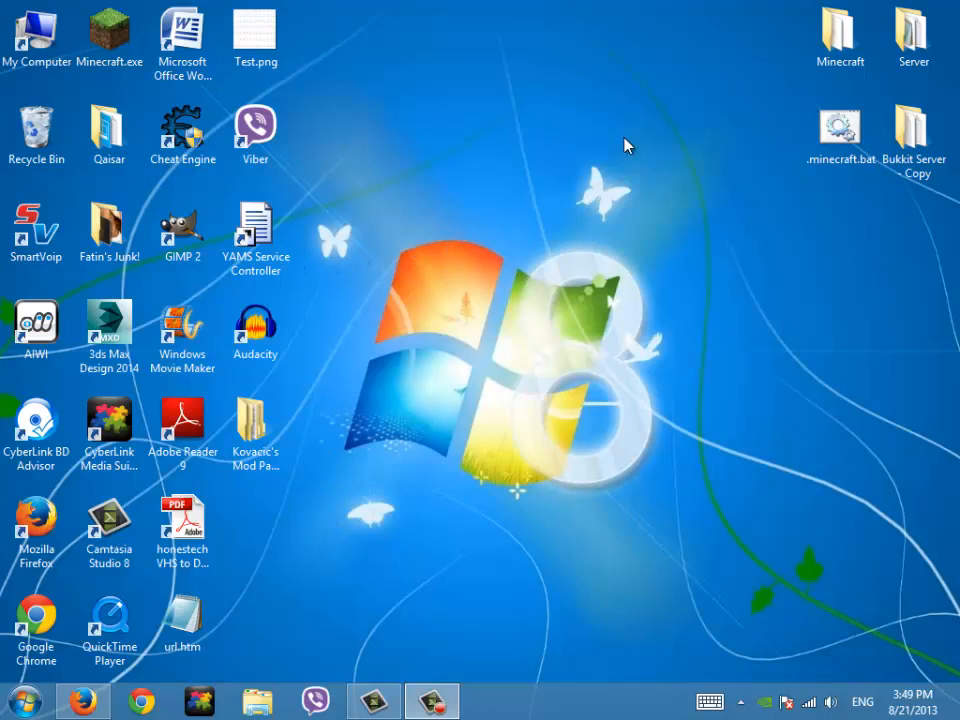
{"action": "mouse_move", "coordinate": [648, 330]}
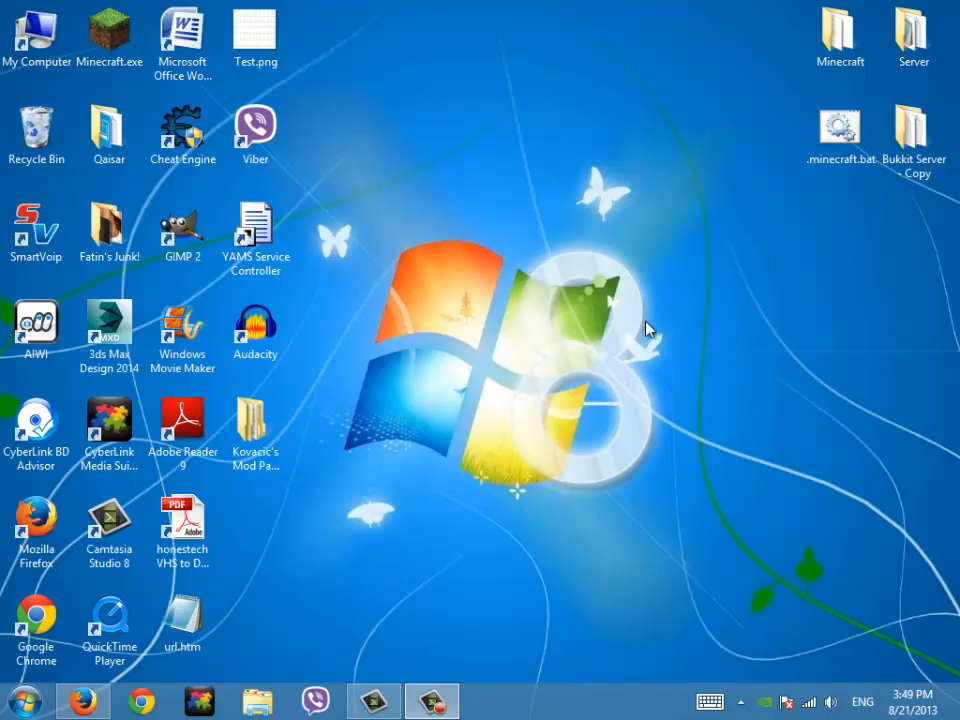
{"action": "mouse_move", "coordinate": [770, 158]}
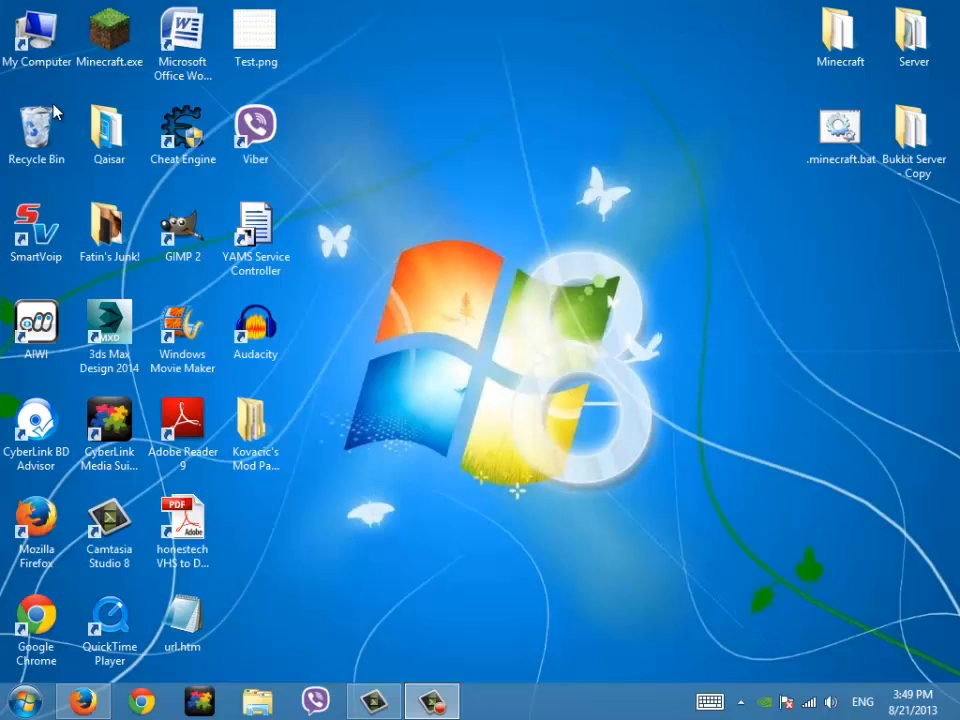
{"action": "mouse_move", "coordinate": [88, 8]}
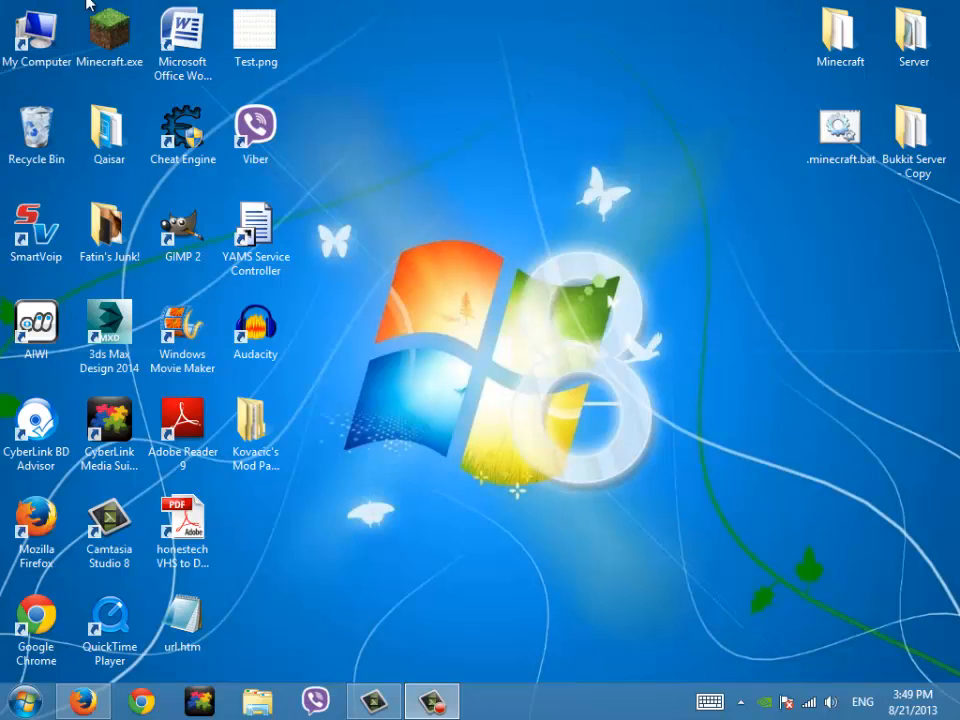
{"action": "mouse_move", "coordinate": [88, 10]}
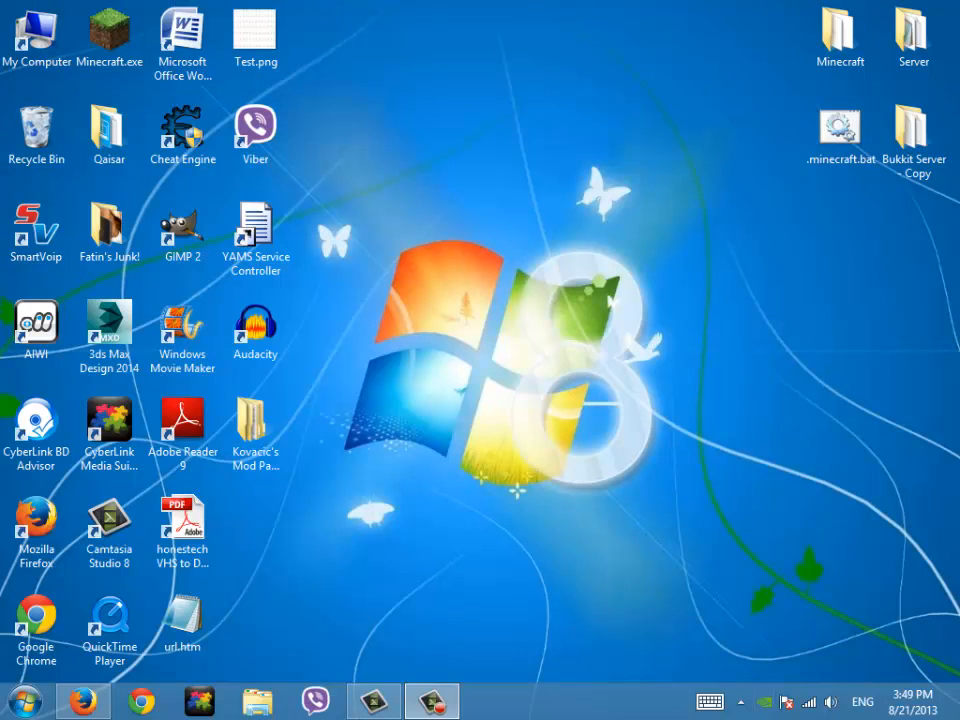
- View the computer's drives from the My Computer shortcut, then head toward Control Panel
{"action": "left_click", "coordinate": [37, 37]}
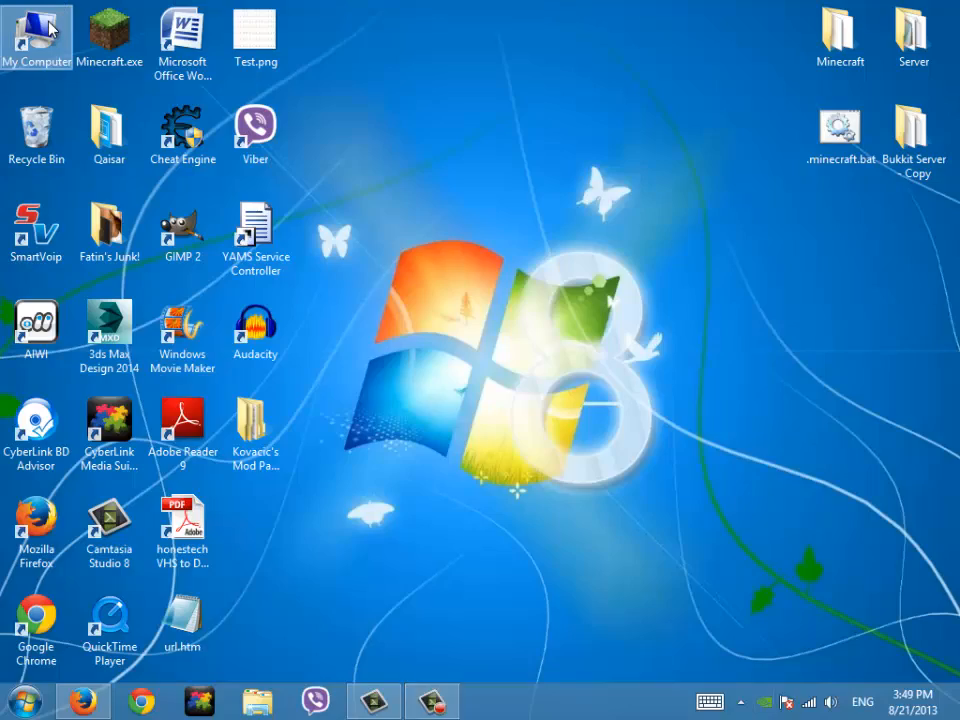
{"action": "double_click", "coordinate": [37, 35]}
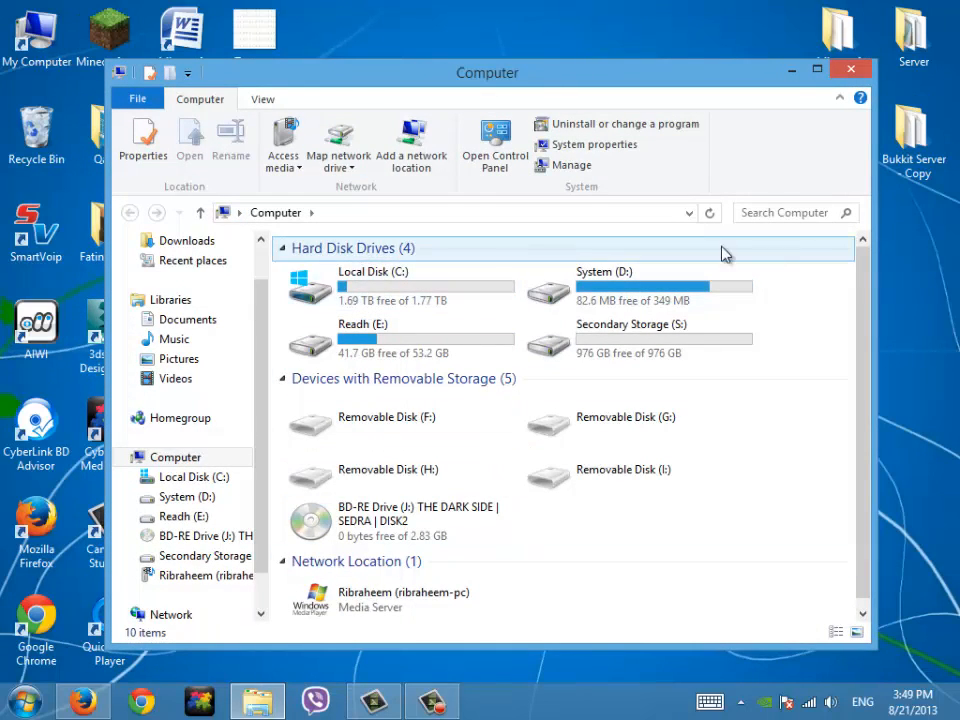
{"action": "mouse_move", "coordinate": [494, 140]}
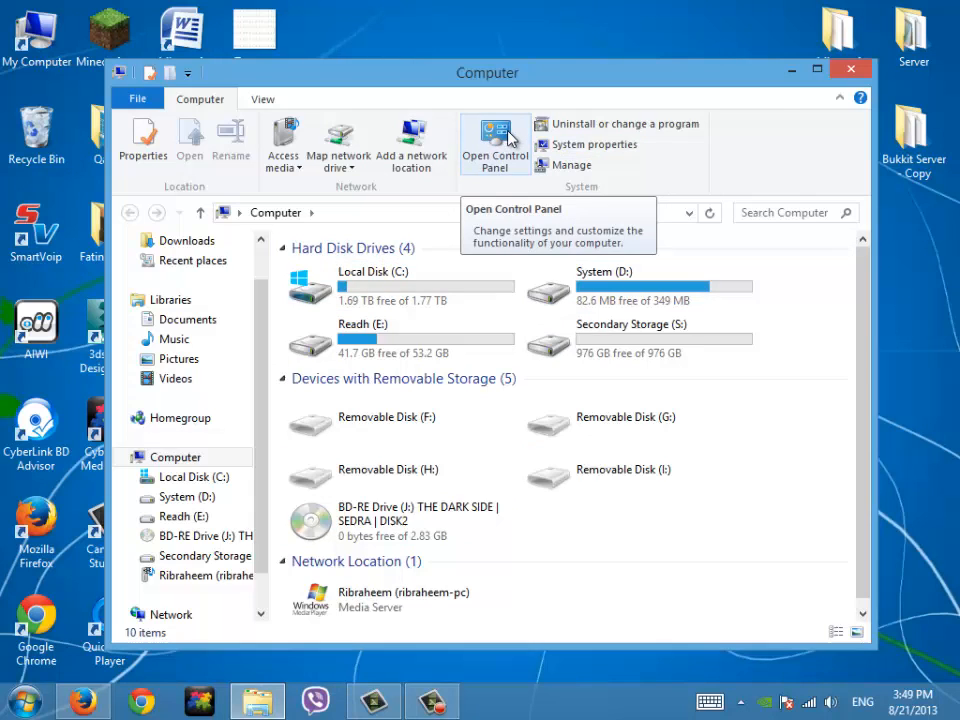
{"action": "left_click", "coordinate": [494, 140]}
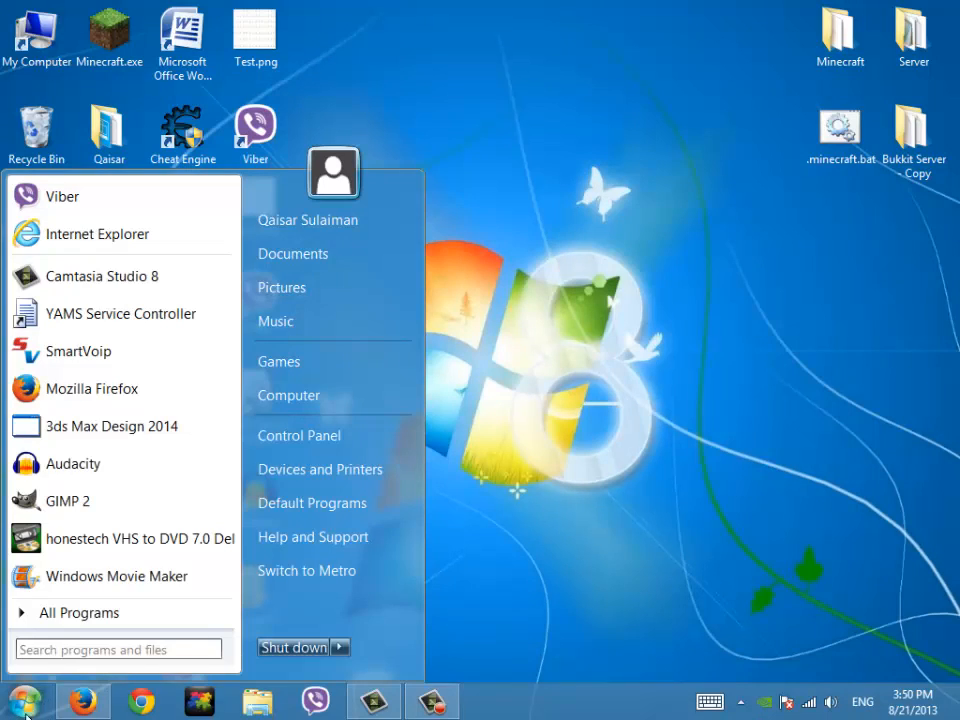
- From Control Panel's All Items view, go to Programs and Features
{"action": "left_click", "coordinate": [570, 535]}
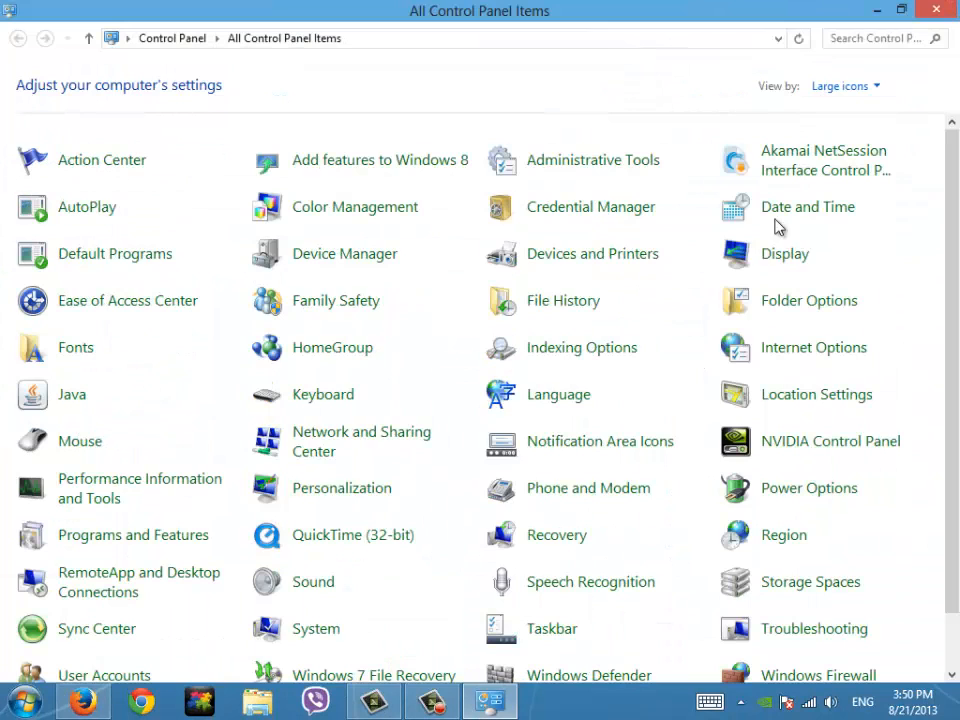
{"action": "mouse_move", "coordinate": [370, 480]}
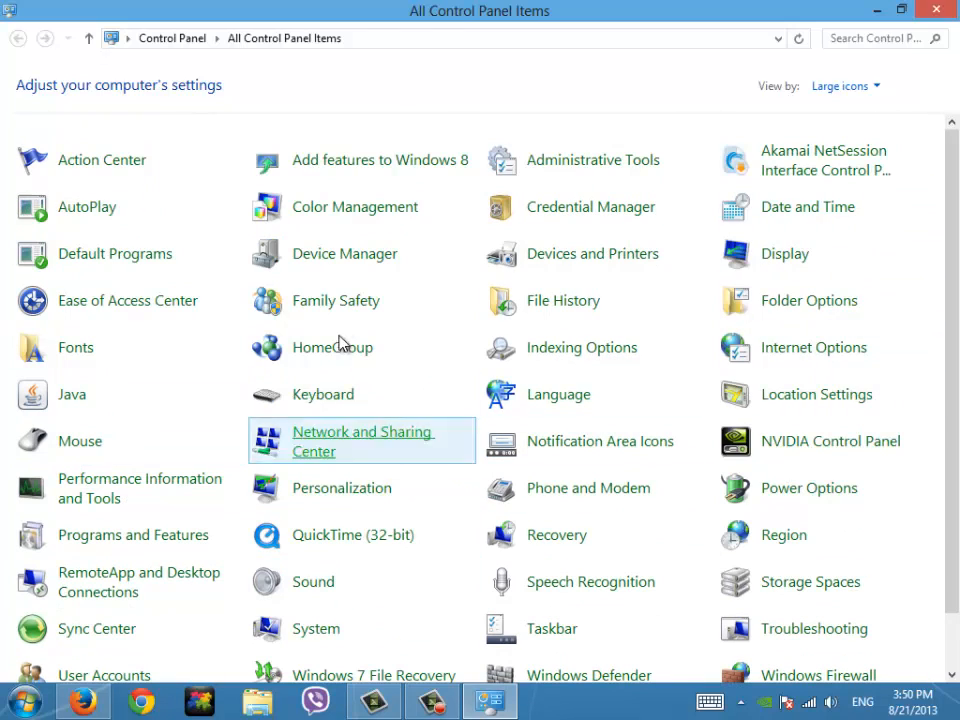
{"action": "mouse_move", "coordinate": [594, 488]}
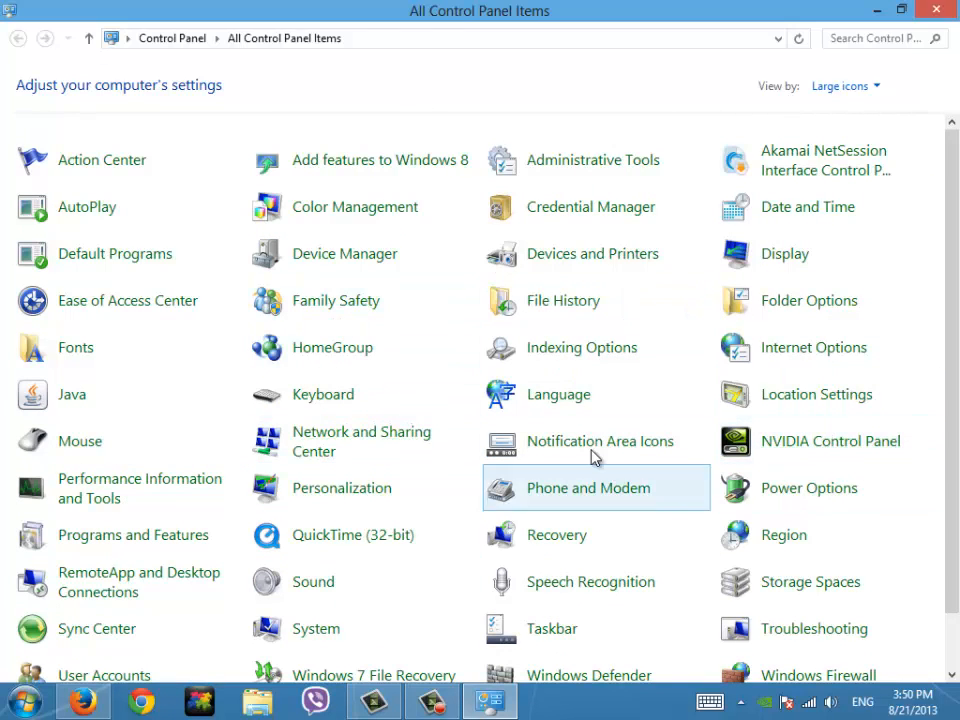
{"action": "mouse_move", "coordinate": [651, 506]}
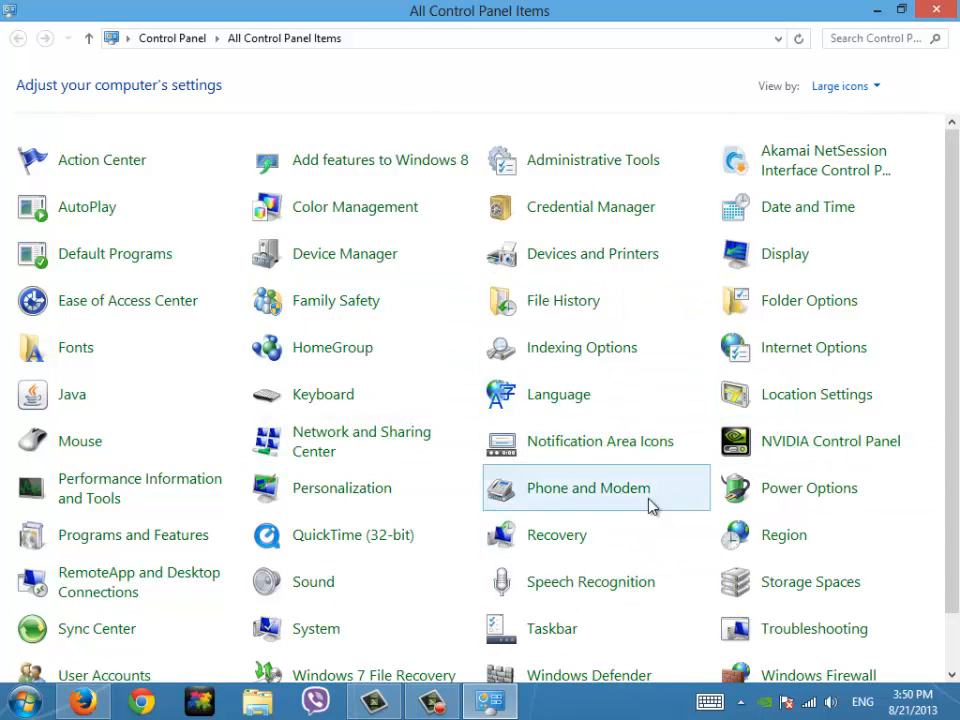
{"action": "scroll", "scroll_direction": "down", "scroll_amount": 3}
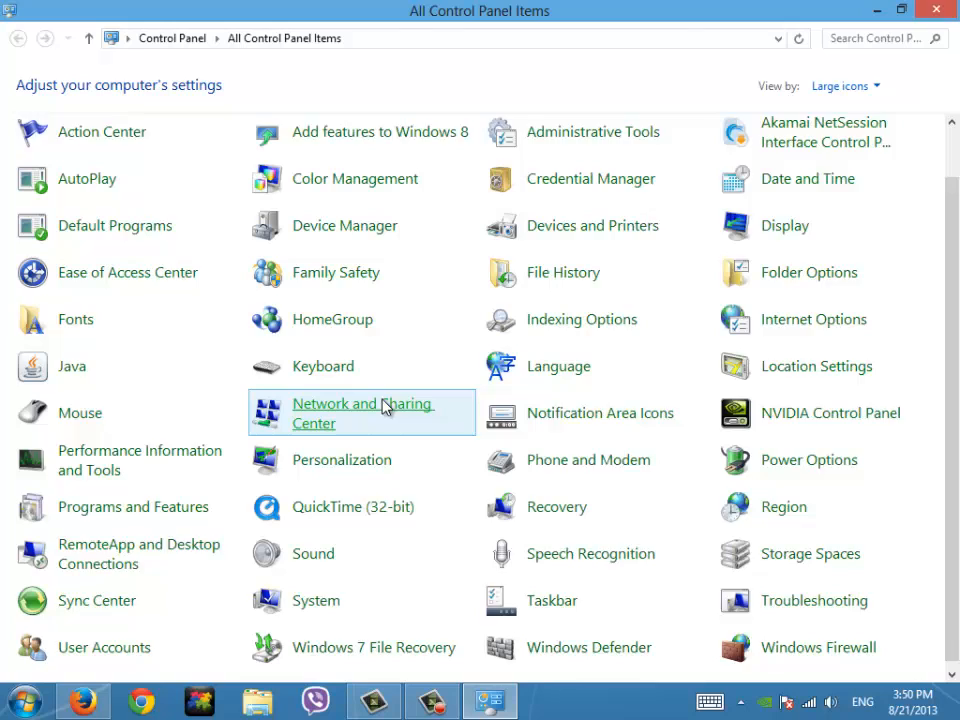
{"action": "scroll", "scroll_direction": "down", "scroll_amount": 3}
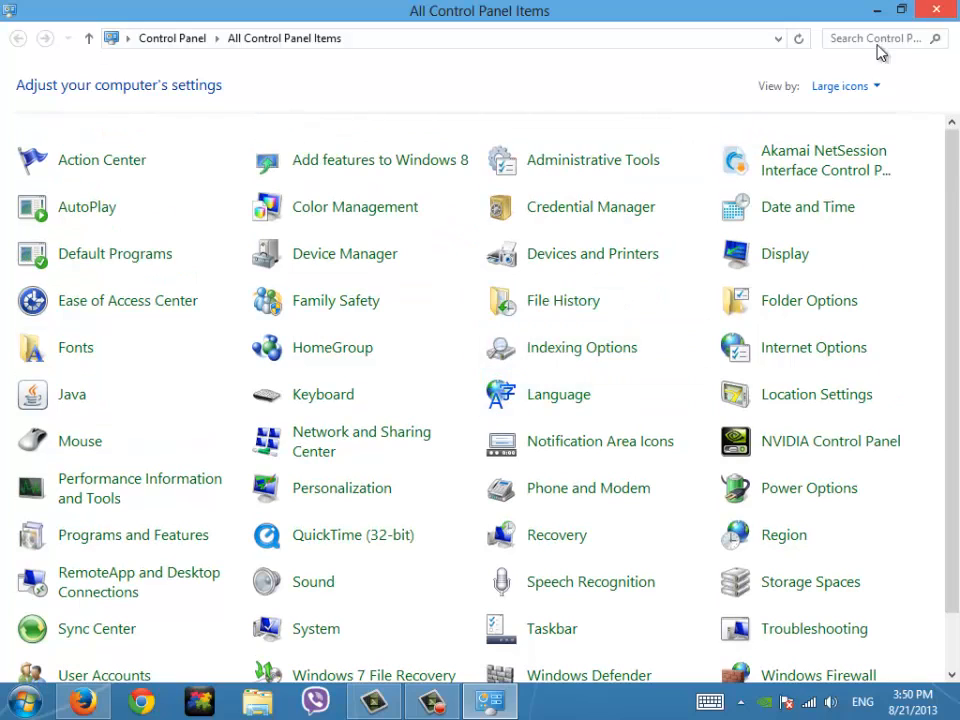
{"action": "left_click", "coordinate": [843, 86]}
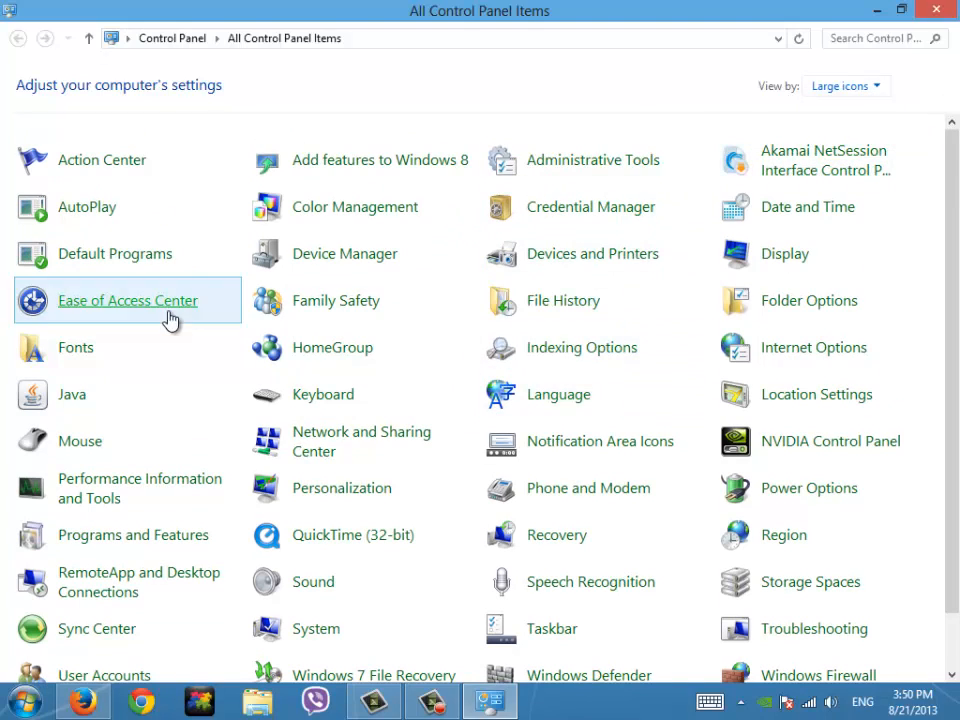
{"action": "mouse_move", "coordinate": [119, 548]}
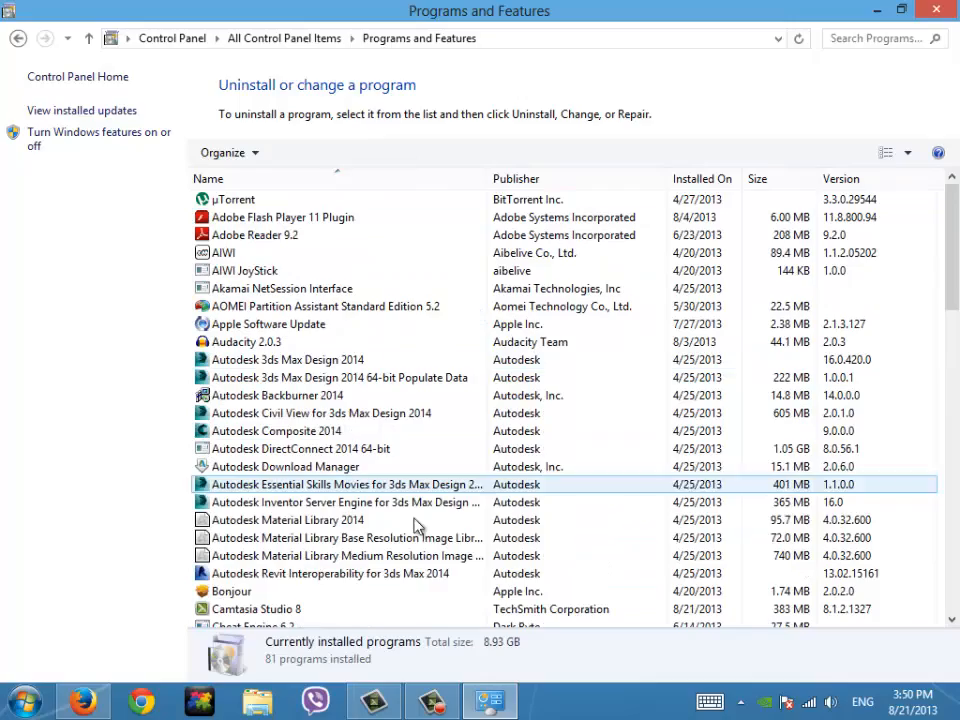
- Select Windows Essentials 2012 in the installed programs list and start Uninstall/Change
{"action": "left_click", "coordinate": [340, 573]}
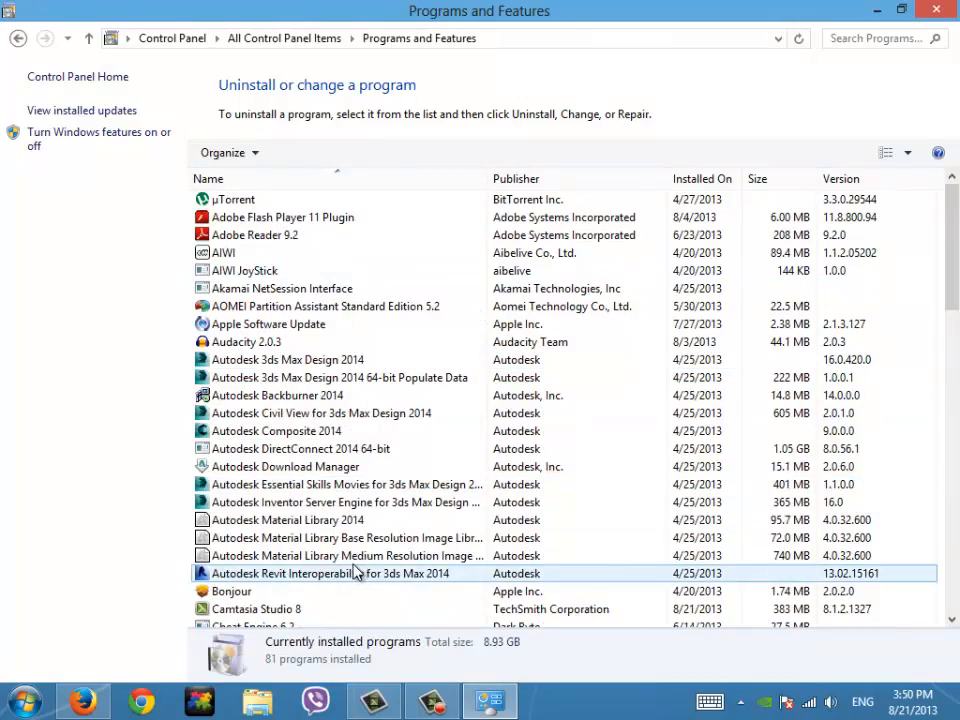
{"action": "scroll", "scroll_direction": "down", "scroll_amount": 3}
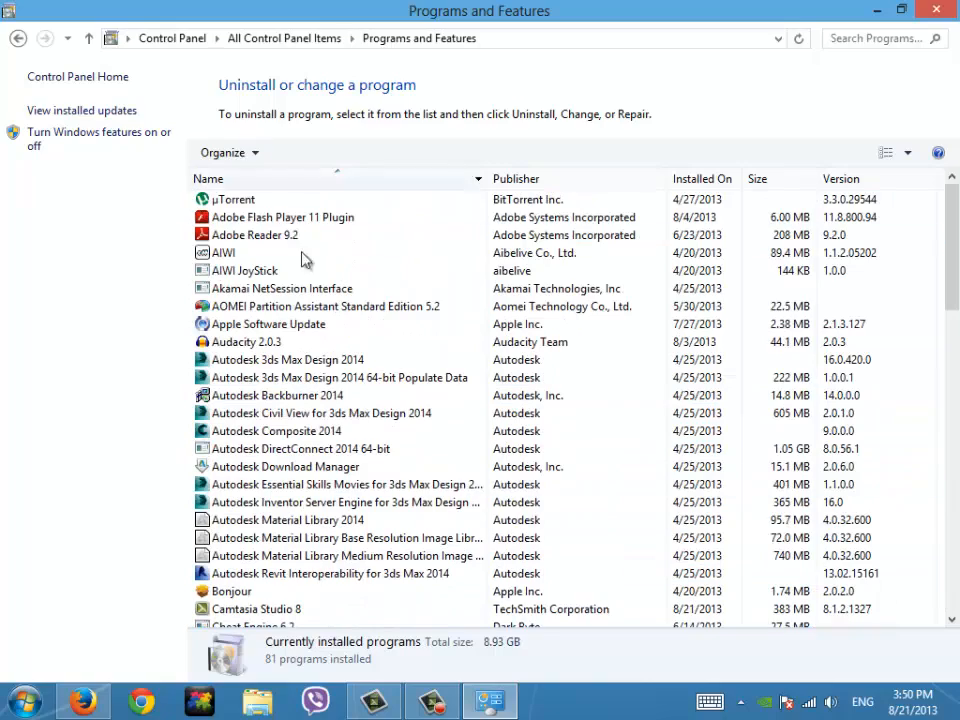
{"action": "scroll", "scroll_direction": "down", "scroll_amount": 3}
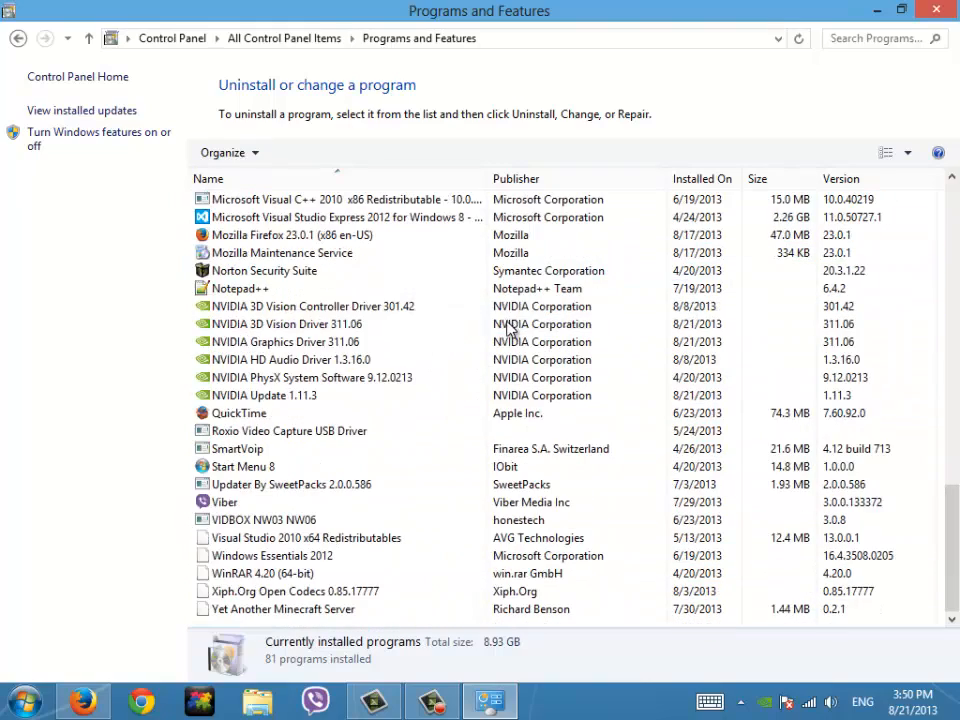
{"action": "left_click", "coordinate": [262, 573]}
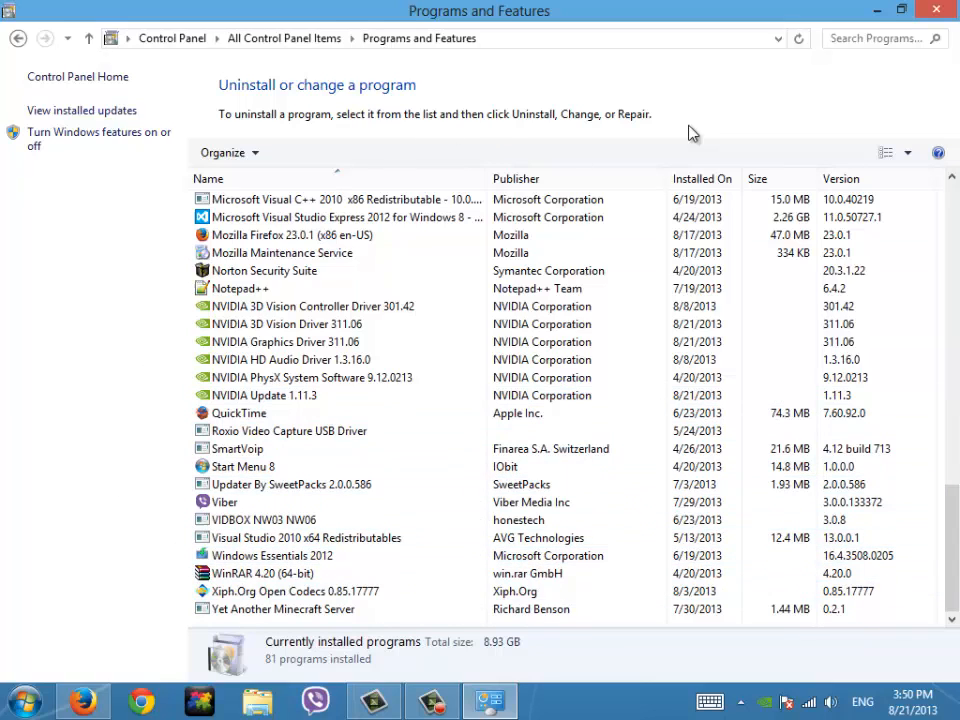
{"action": "left_click", "coordinate": [263, 270]}
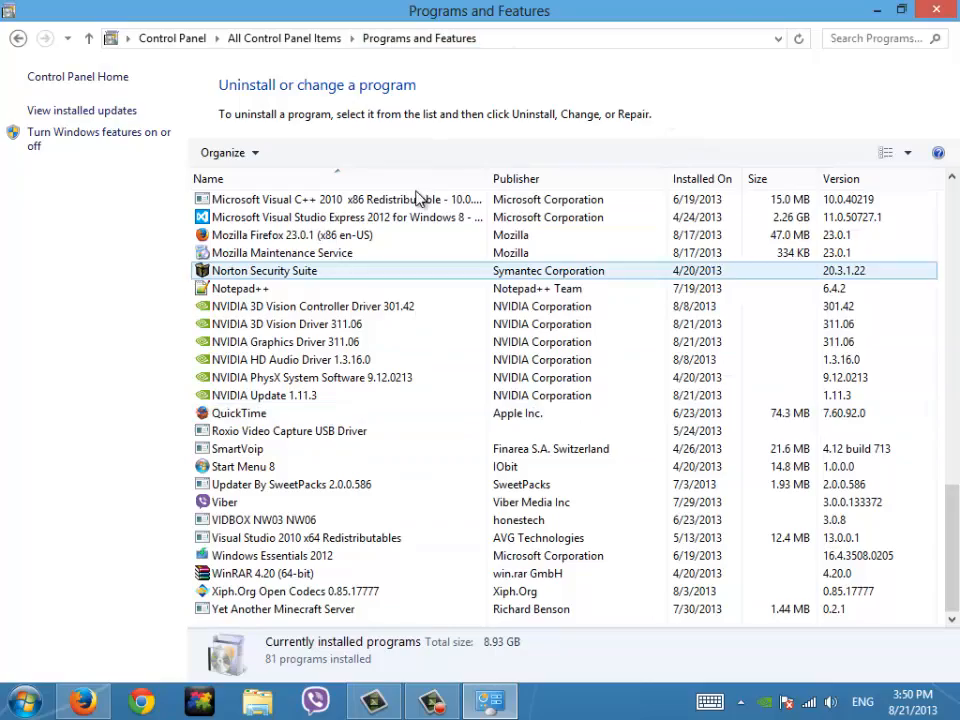
{"action": "left_click", "coordinate": [261, 573]}
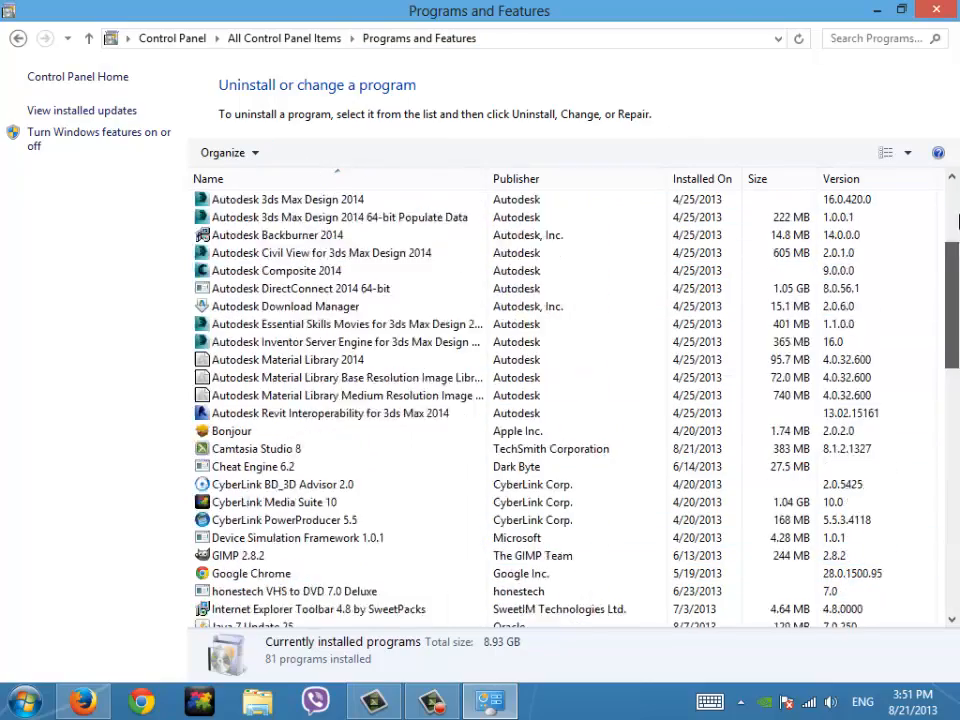
{"action": "scroll", "scroll_direction": "down", "scroll_amount": 3}
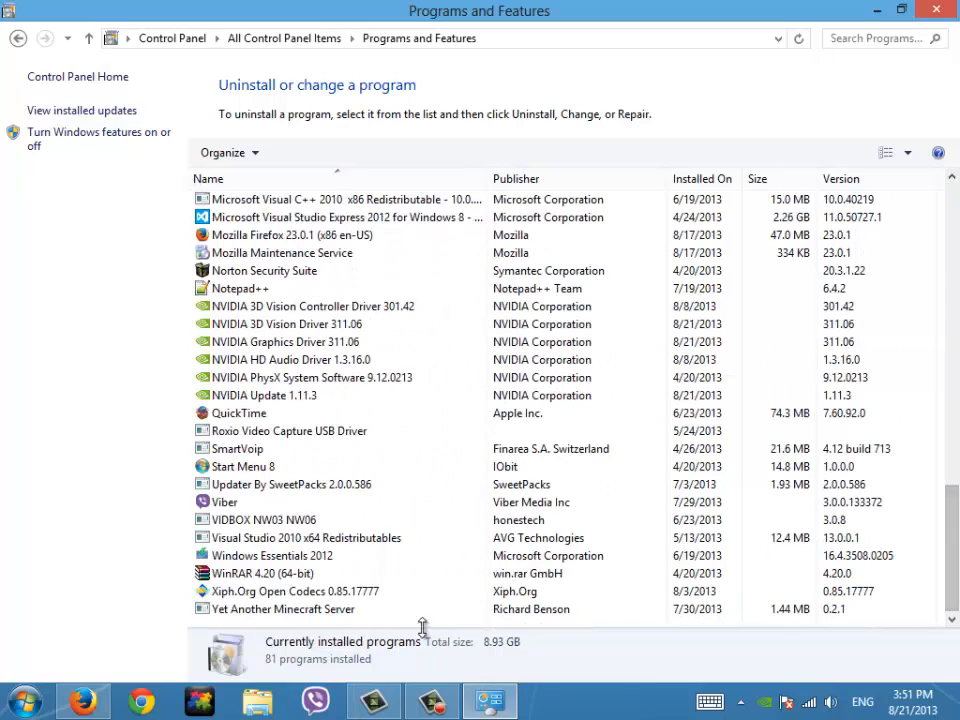
{"action": "left_click", "coordinate": [280, 555]}
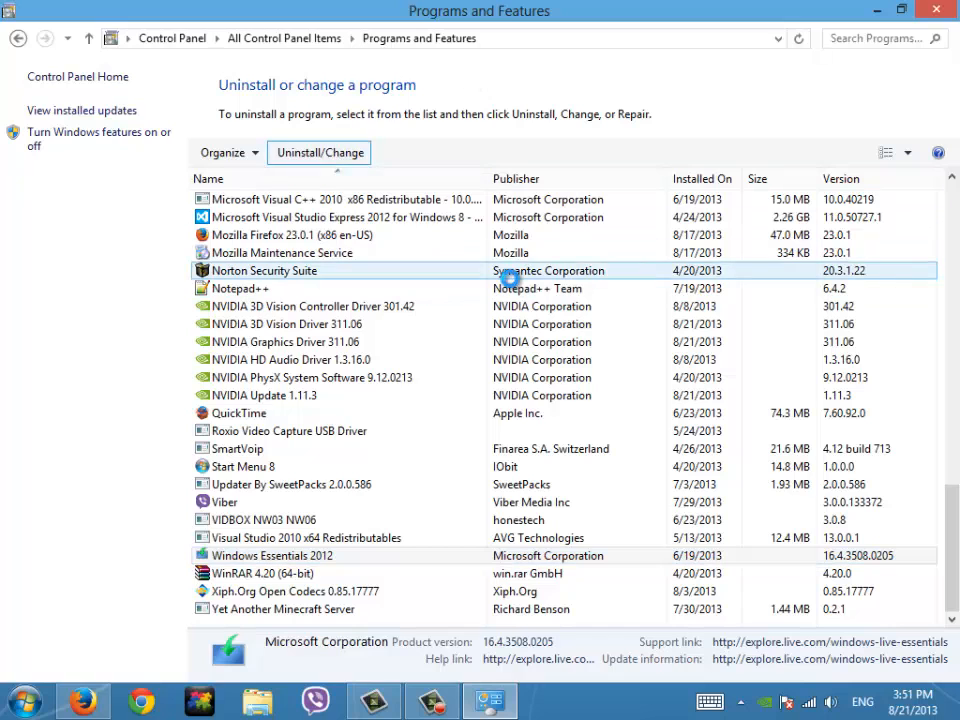
{"action": "left_click", "coordinate": [319, 152]}
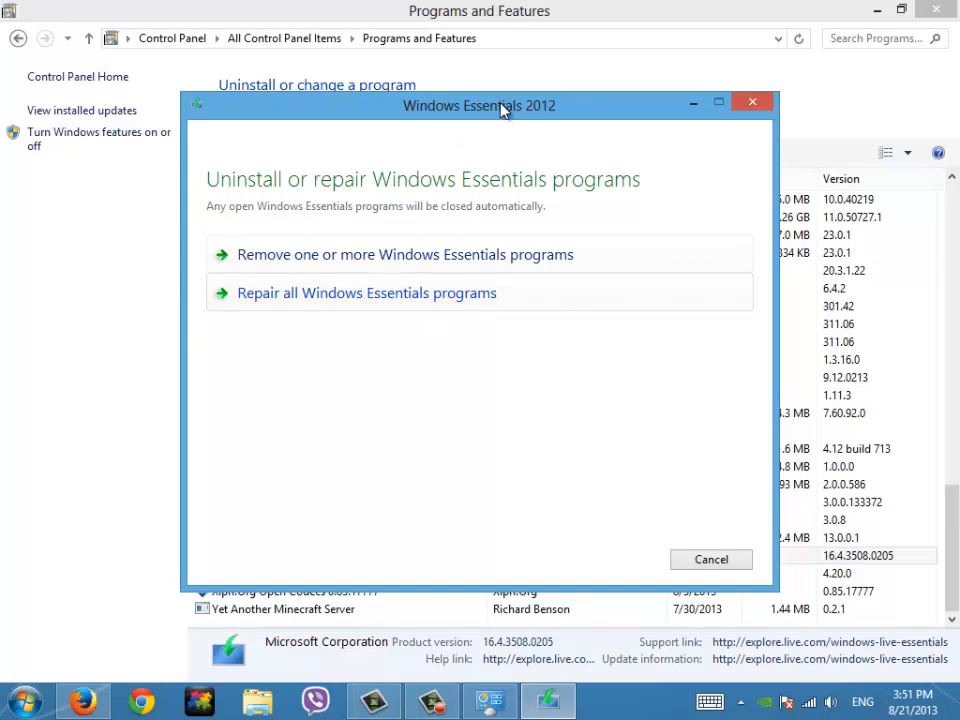
- Choose to remove Windows Essentials programs and tick Photo Gallery and Movie Maker
{"action": "left_click_drag", "start_coordinate": [500, 105], "coordinate": [490, 95]}
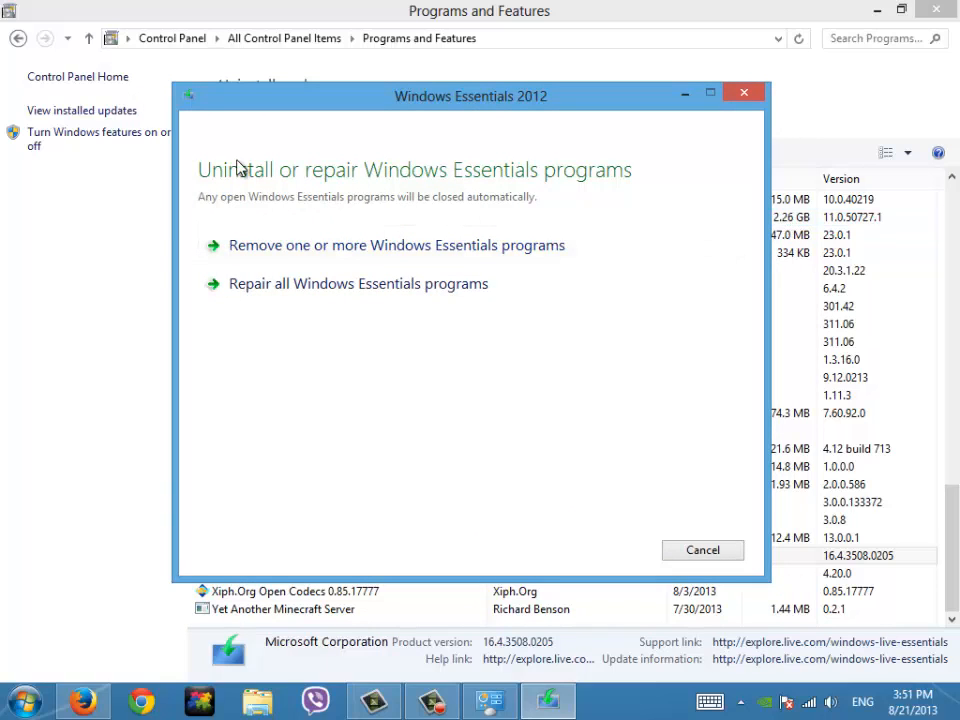
{"action": "mouse_move", "coordinate": [388, 263]}
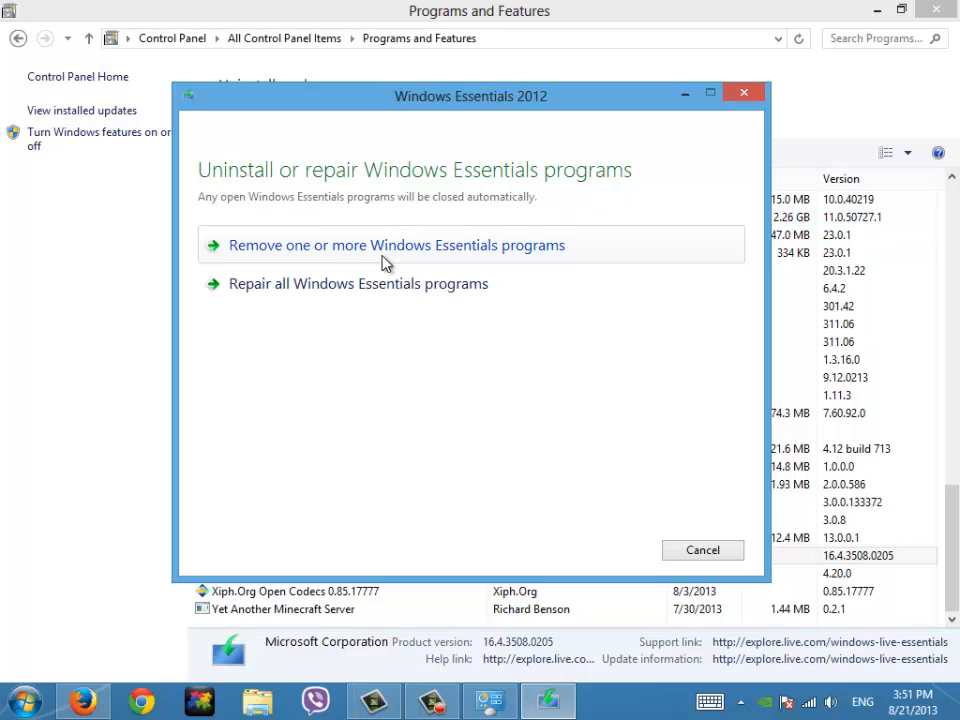
{"action": "mouse_move", "coordinate": [364, 300]}
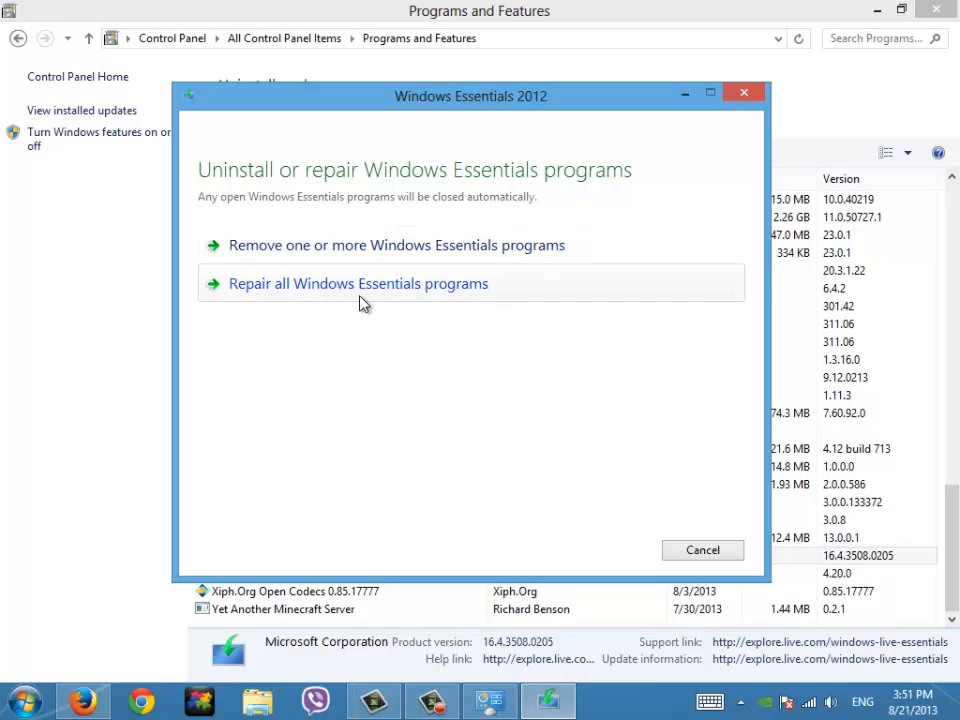
{"action": "mouse_move", "coordinate": [362, 250]}
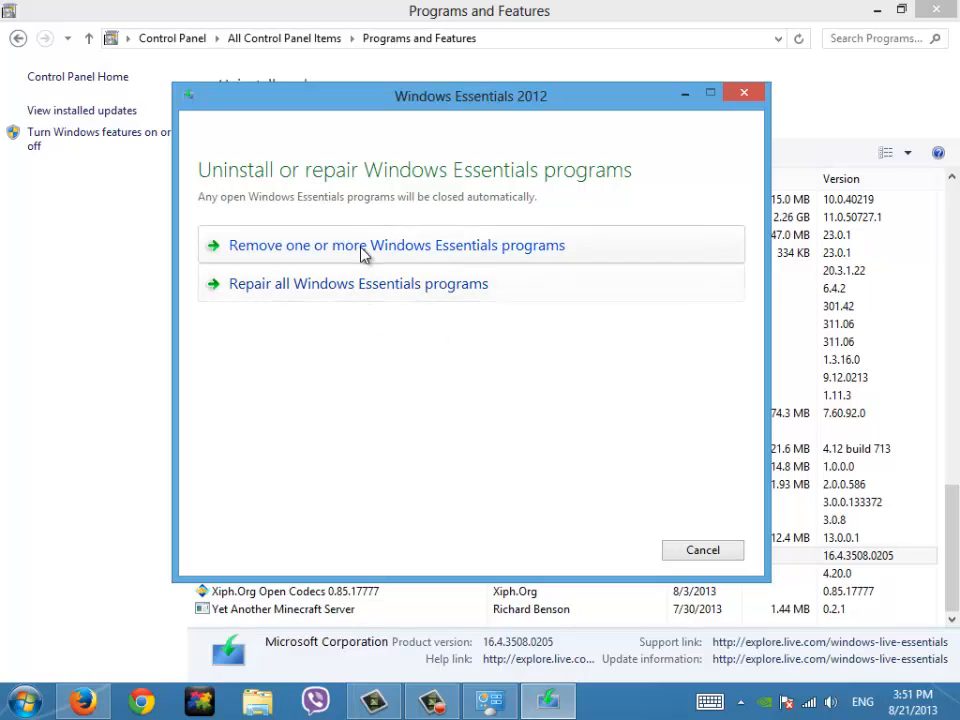
{"action": "left_click", "coordinate": [396, 245]}
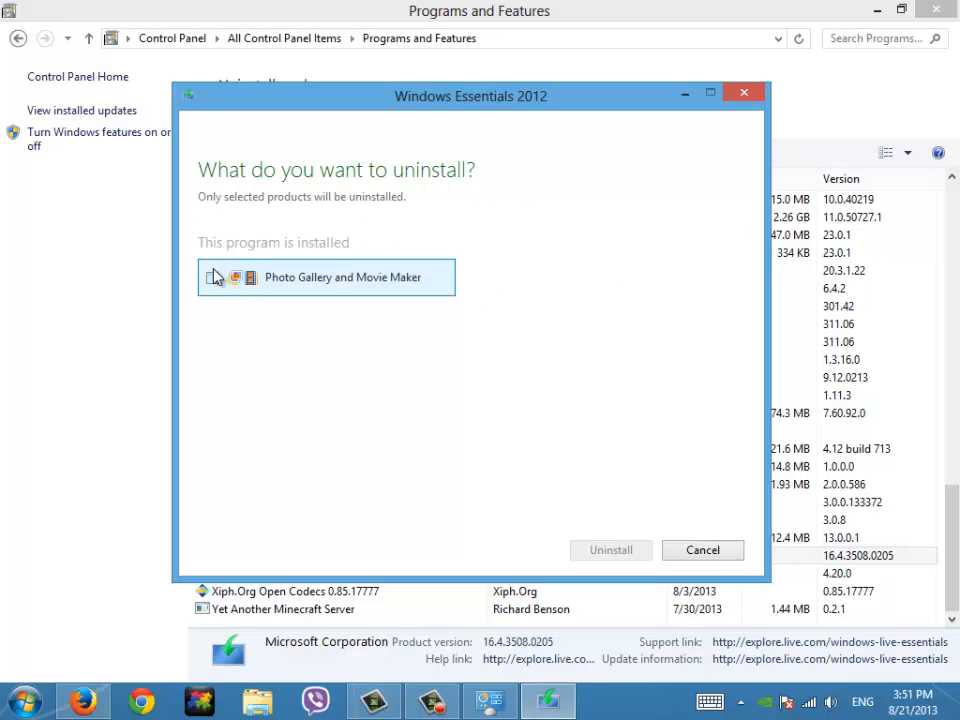
{"action": "left_click", "coordinate": [211, 277]}
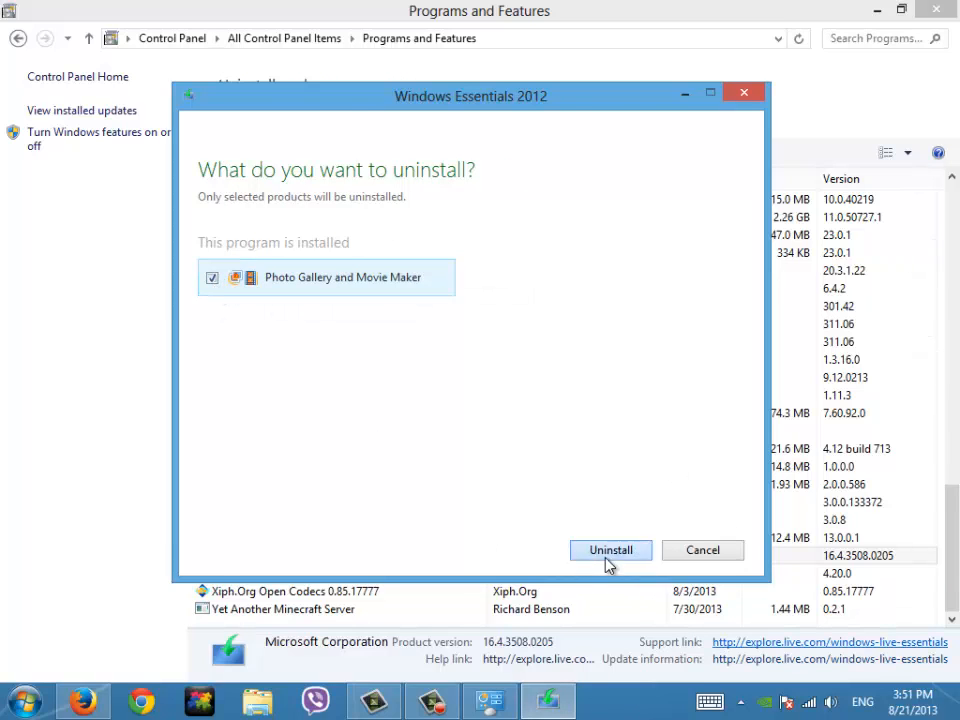
- Run the uninstall of Photo Gallery and Movie Maker until the Done! screen appears
{"action": "left_click", "coordinate": [610, 550]}
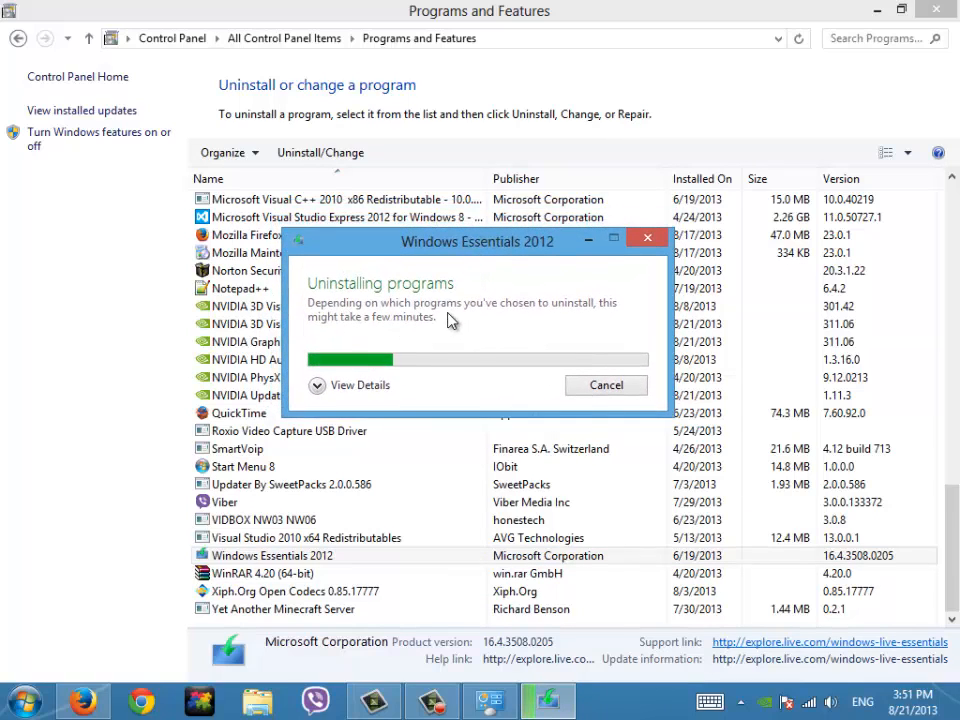
{"action": "mouse_move", "coordinate": [598, 325]}
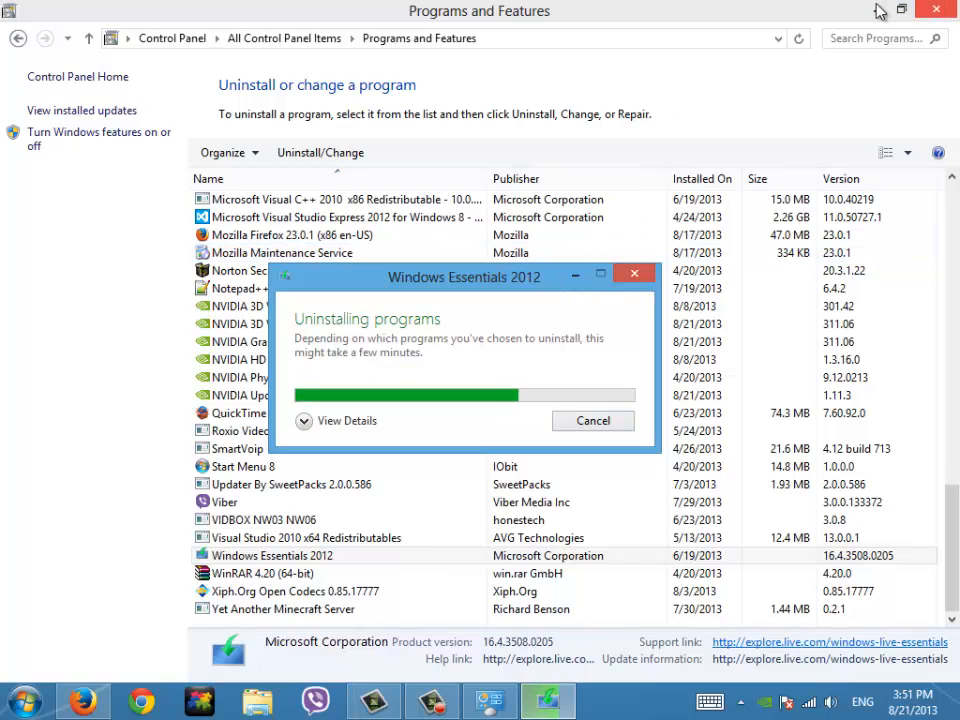
{"action": "left_click", "coordinate": [936, 9]}
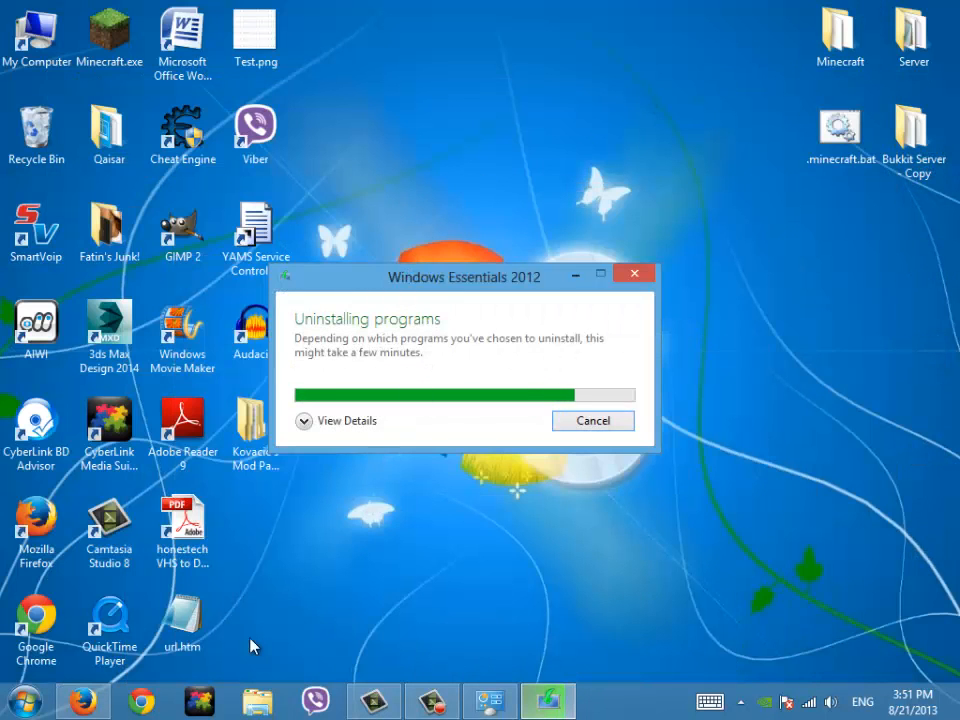
{"action": "left_click_drag", "start_coordinate": [463, 277], "coordinate": [685, 172]}
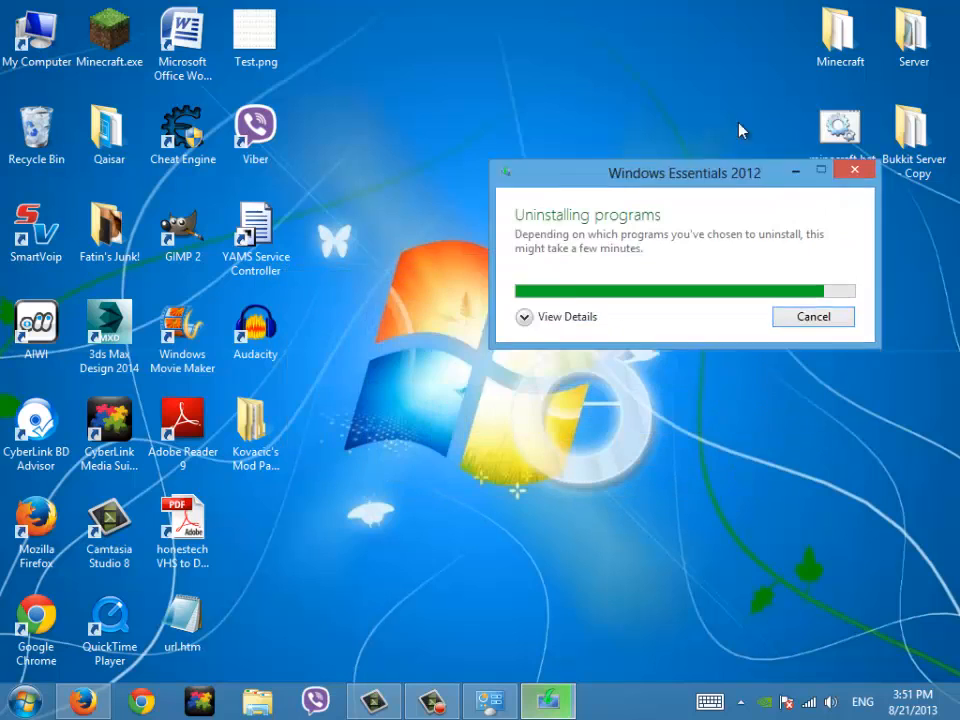
{"action": "left_click_drag", "start_coordinate": [685, 172], "coordinate": [743, 29]}
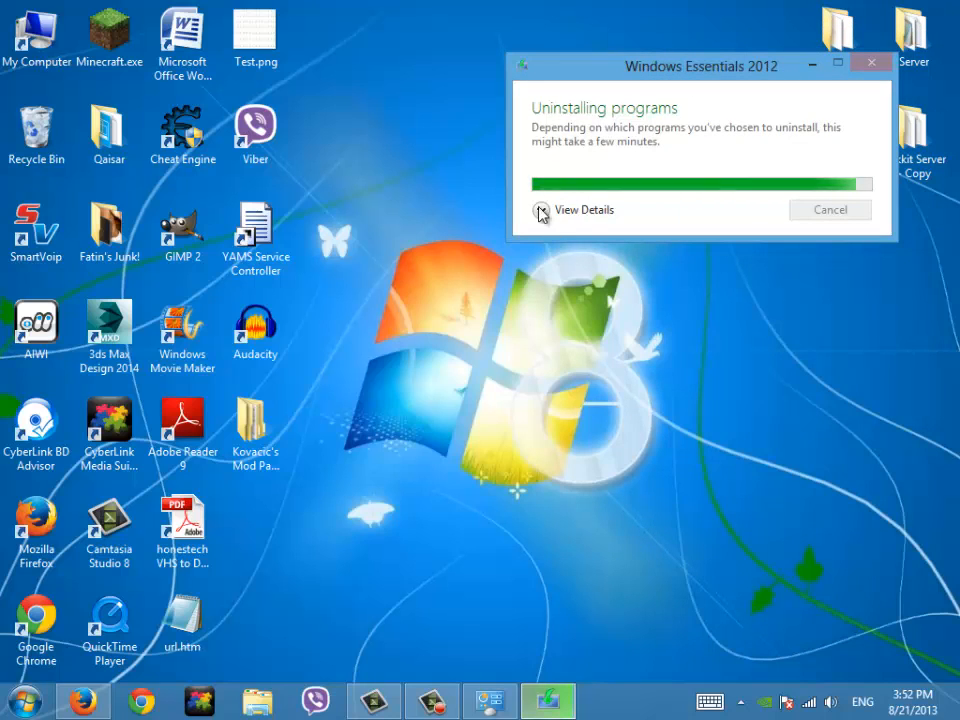
{"action": "mouse_move", "coordinate": [738, 250]}
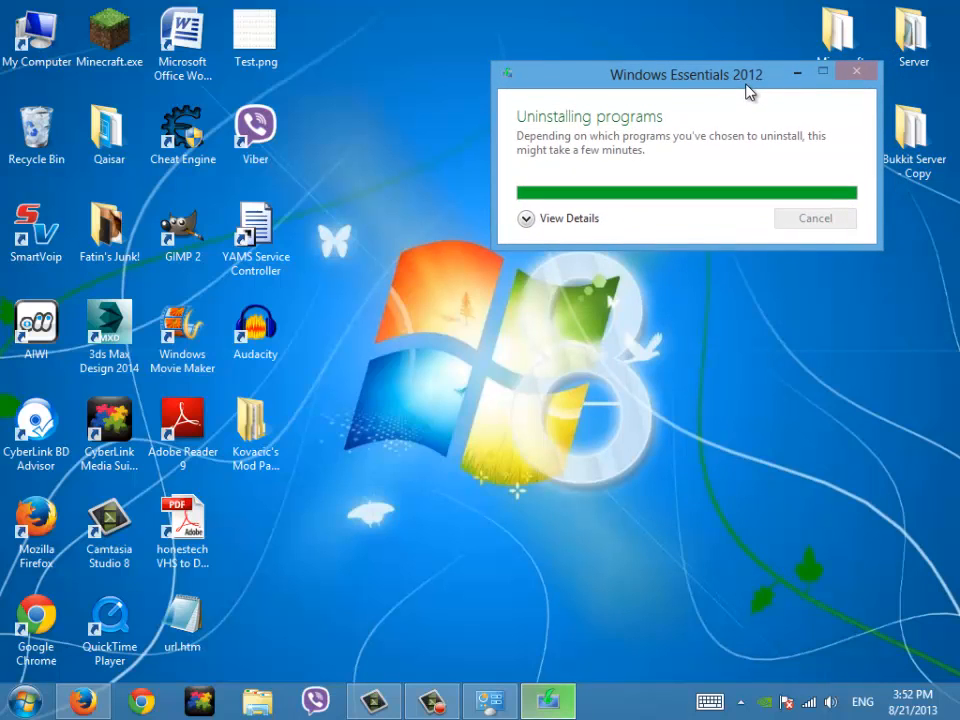
{"action": "left_click_drag", "start_coordinate": [686, 75], "coordinate": [215, 51]}
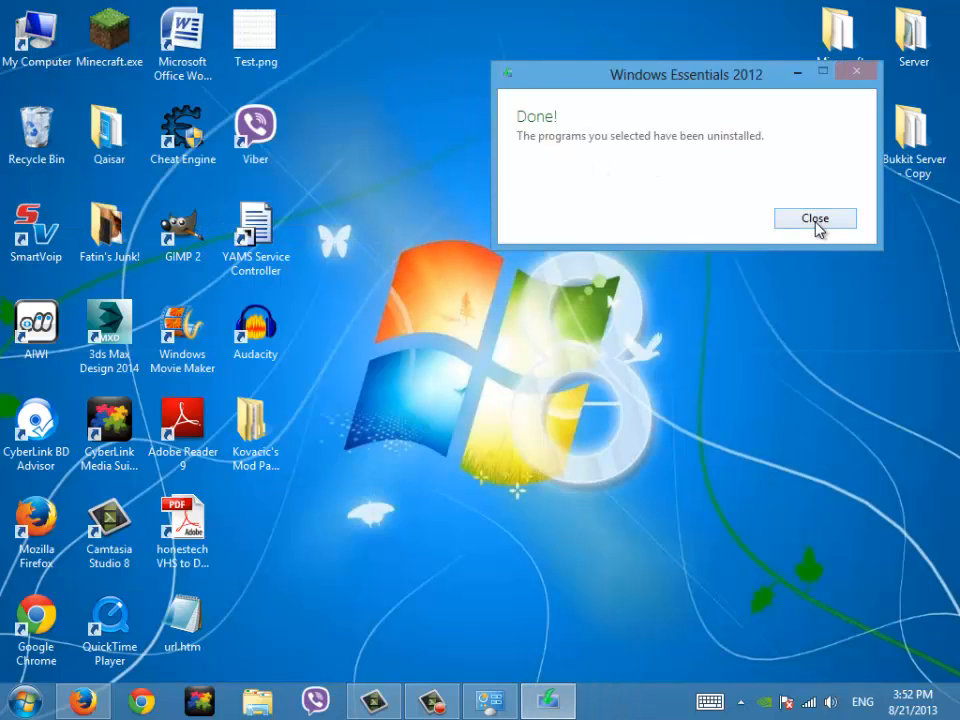
- Close the Done dialog and search the Start menu for 'mov' to confirm Movie Maker is gone
{"action": "left_click", "coordinate": [814, 218]}
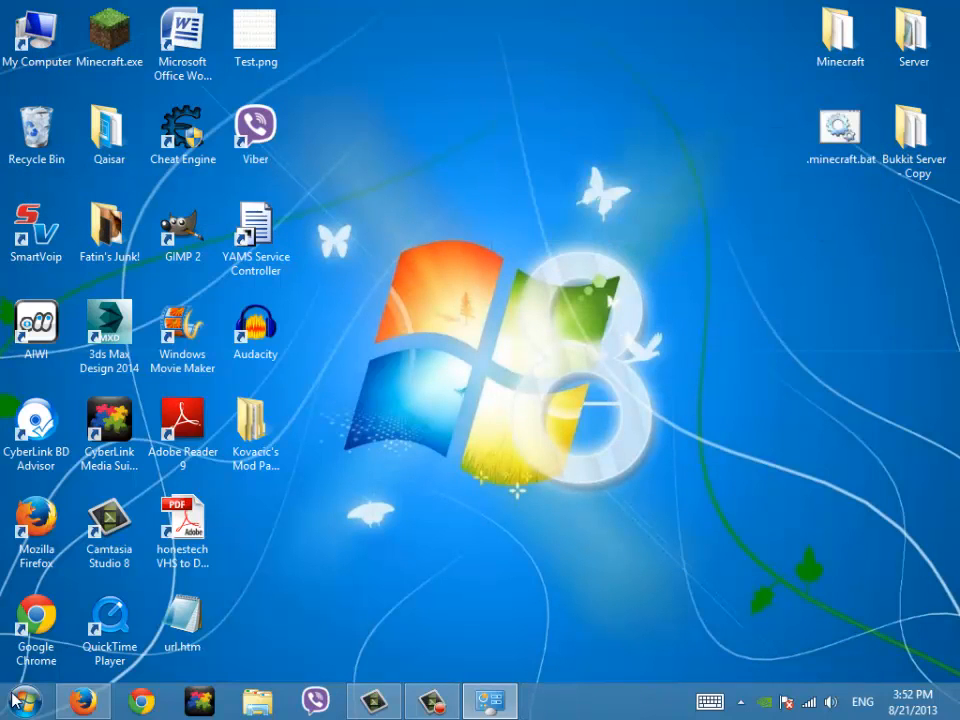
{"action": "type", "text": "movi"}
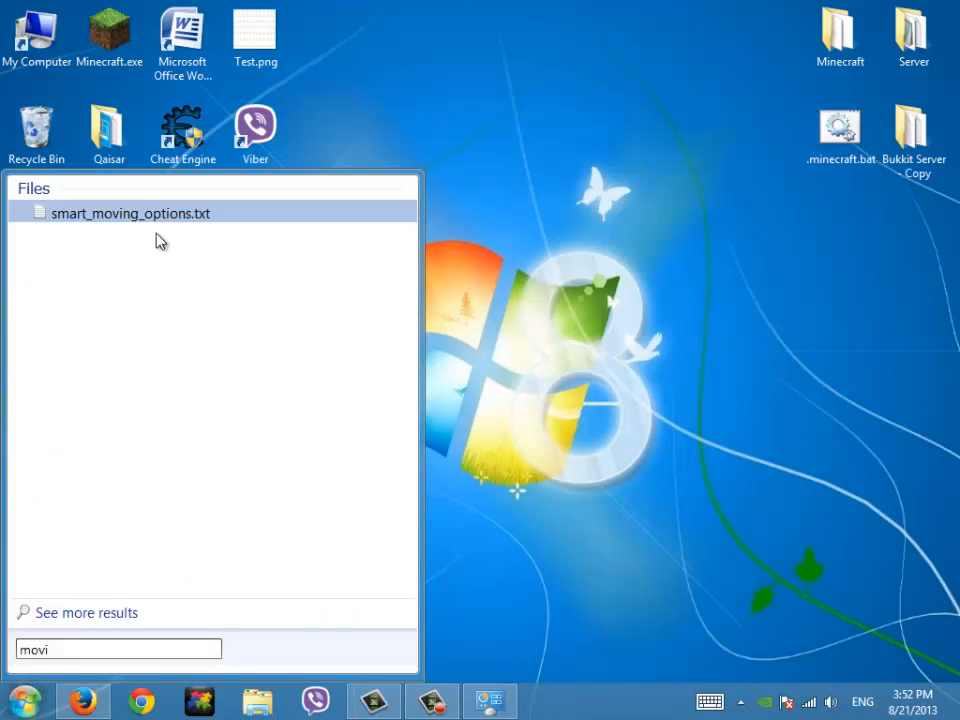
{"action": "mouse_move", "coordinate": [627, 459]}
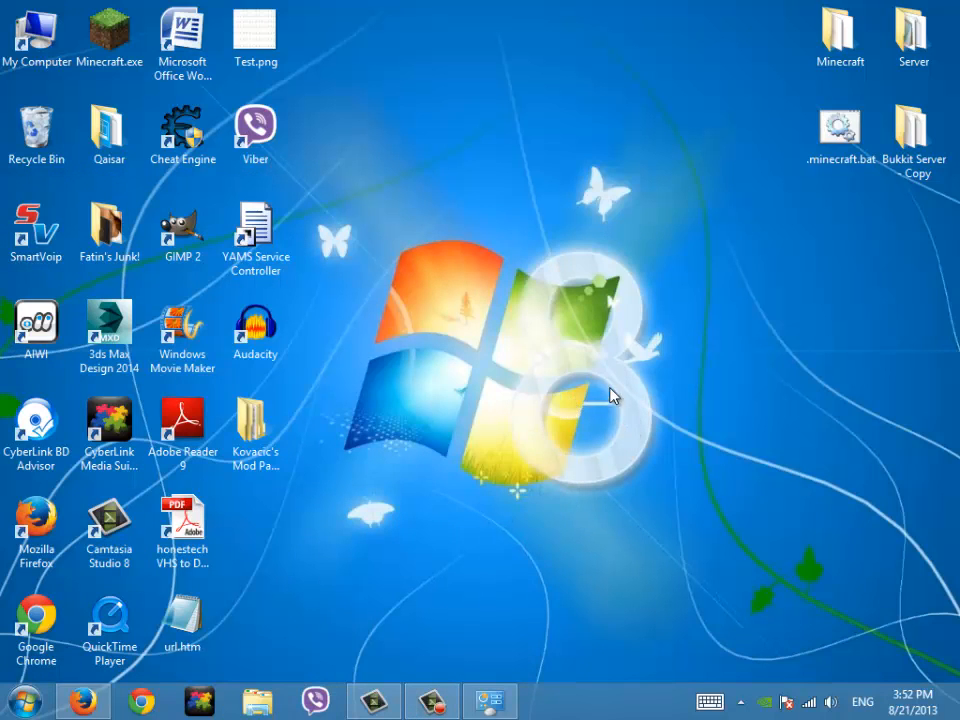
{"action": "mouse_move", "coordinate": [312, 547]}
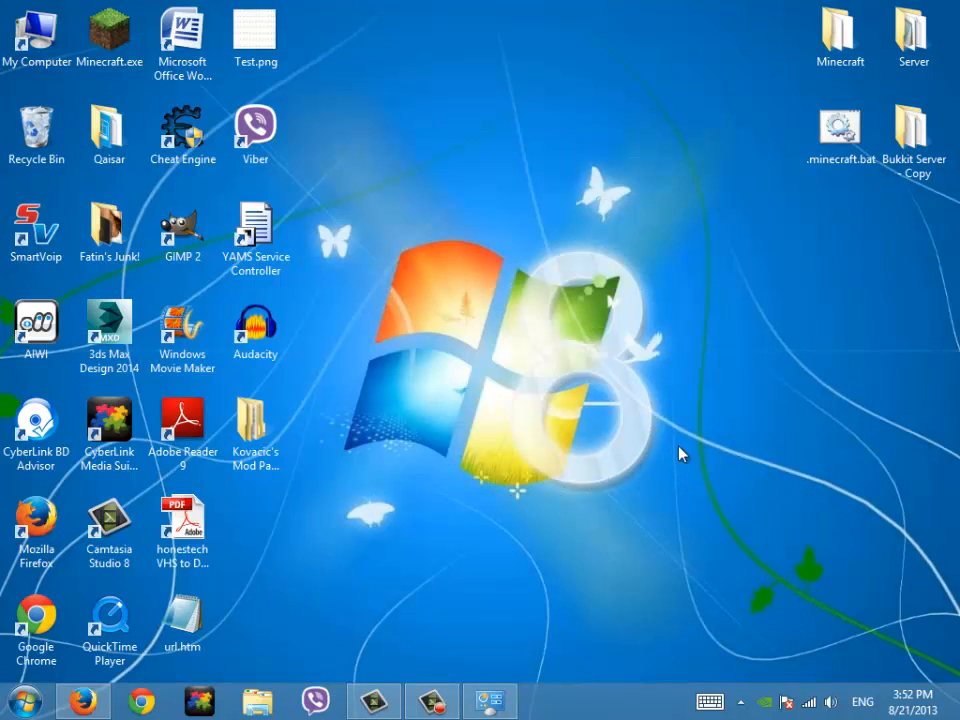
{"action": "mouse_move", "coordinate": [708, 418]}
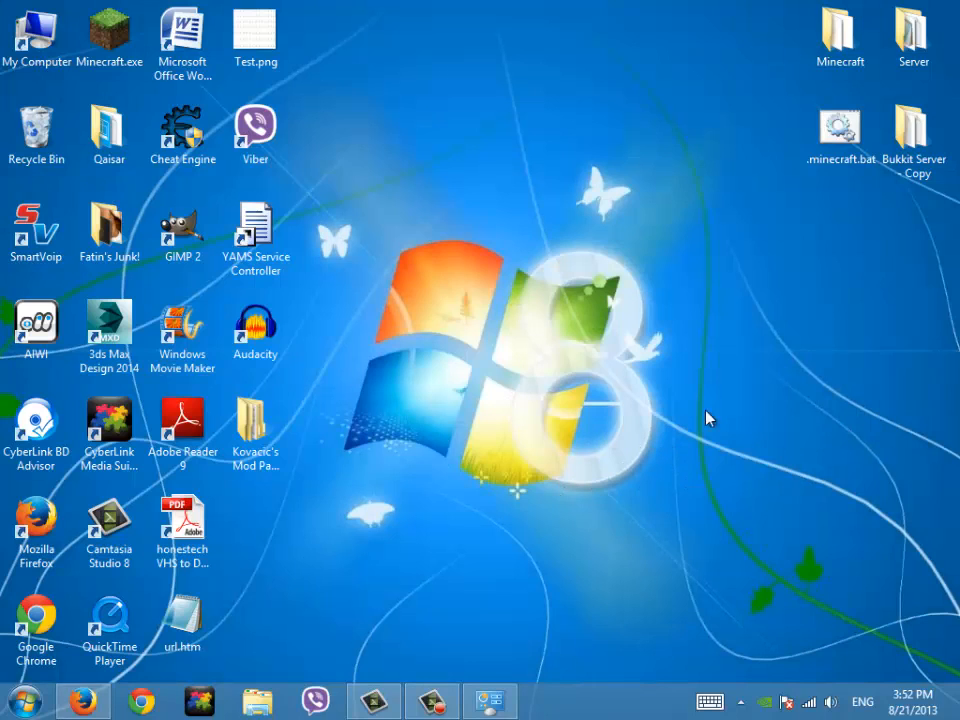
{"action": "mouse_move", "coordinate": [510, 469]}
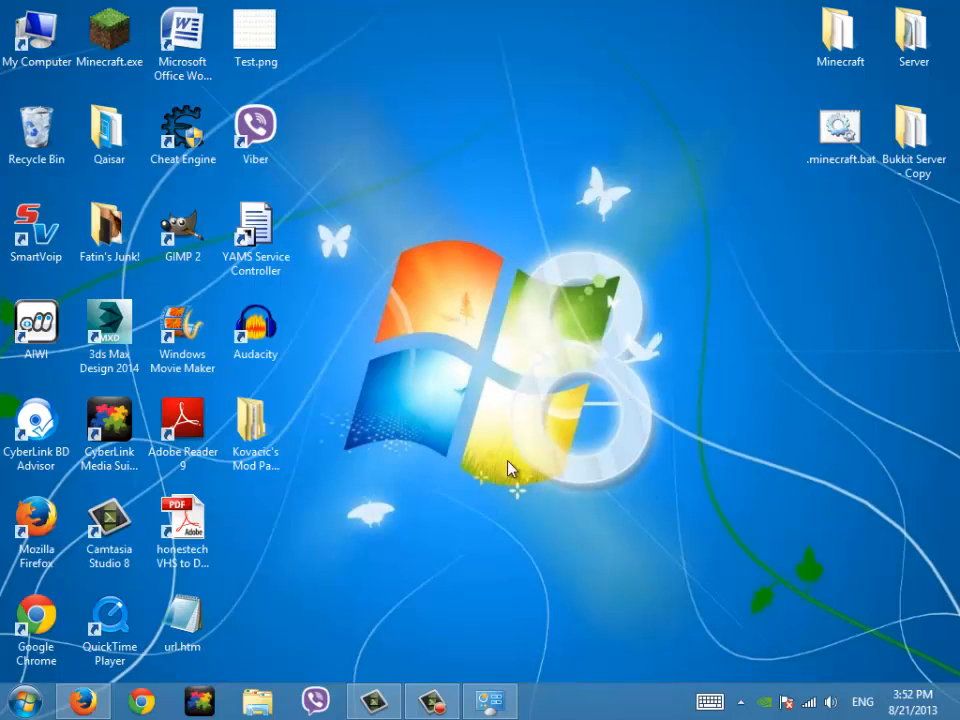
{"action": "mouse_move", "coordinate": [510, 461]}
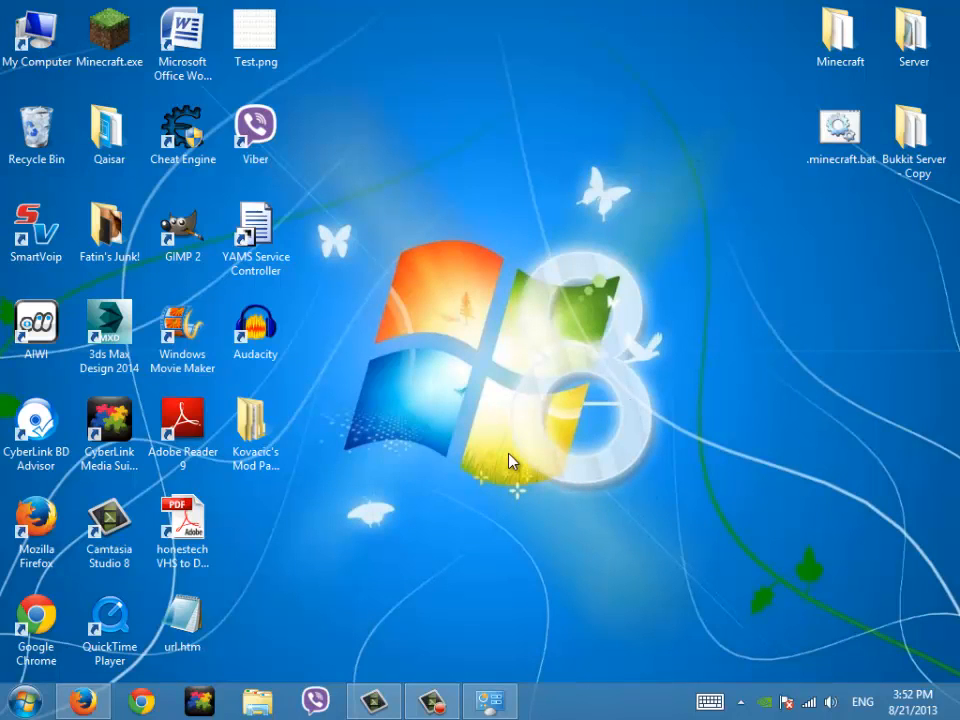